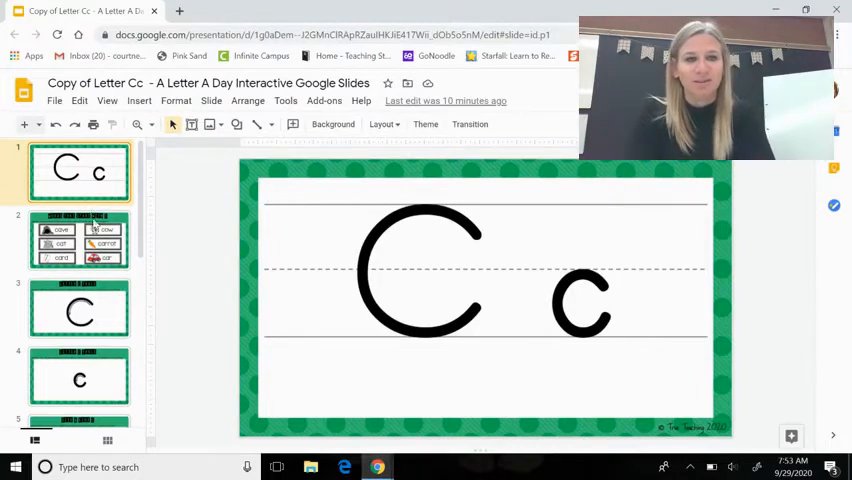
Step: Show the Words That Start With C slide with cave, cow, cat, carrot, card and car
left_click(80, 240)
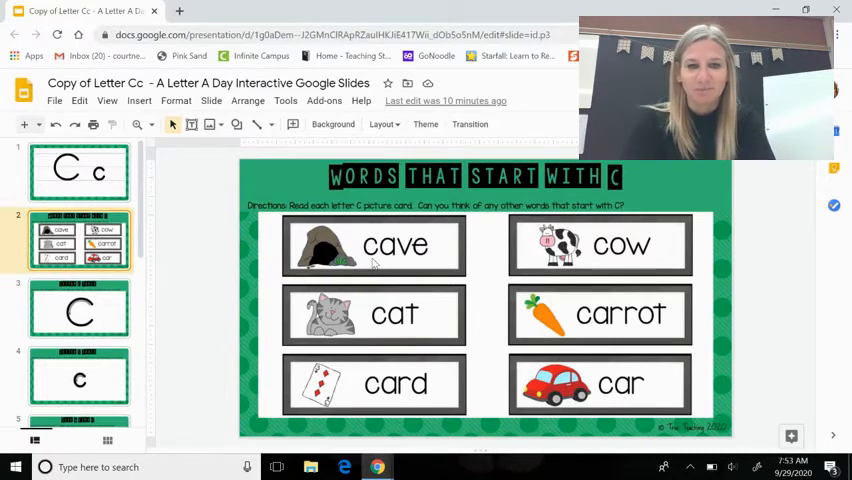
mouse_move(366, 324)
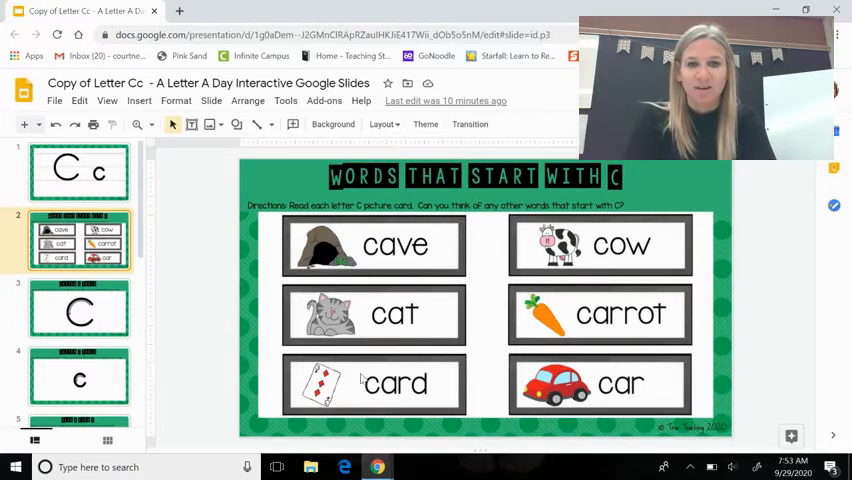
mouse_move(628, 236)
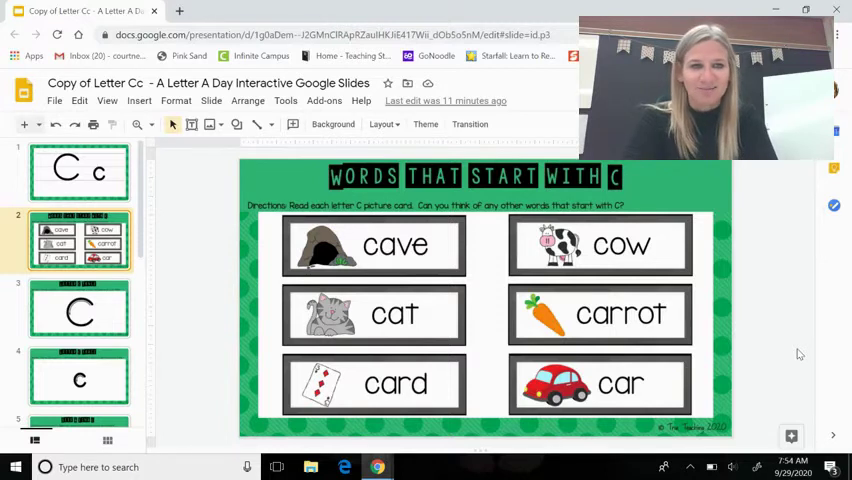
mouse_move(284, 328)
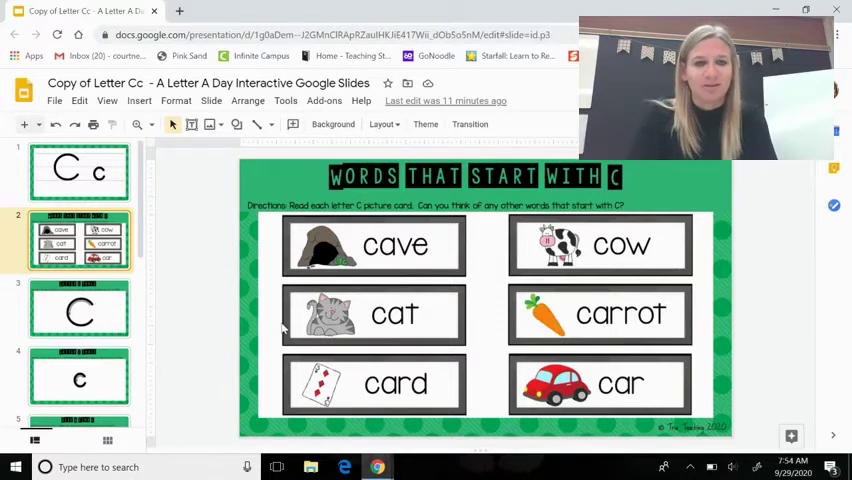
Step: View the capital C tracing slide, then go back to the opening Cc slide
left_click(80, 308)
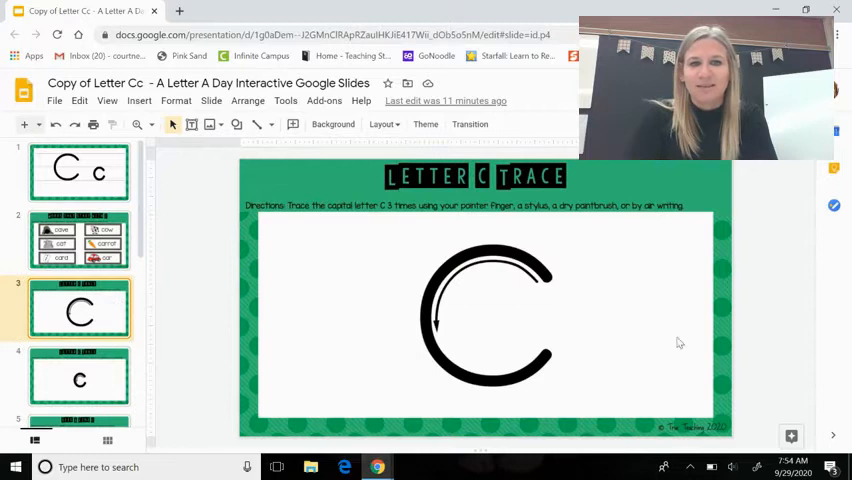
mouse_move(708, 332)
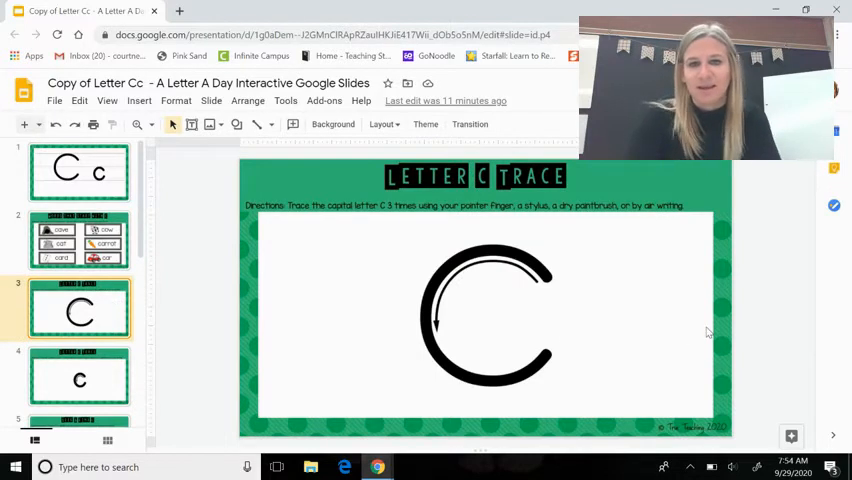
mouse_move(550, 288)
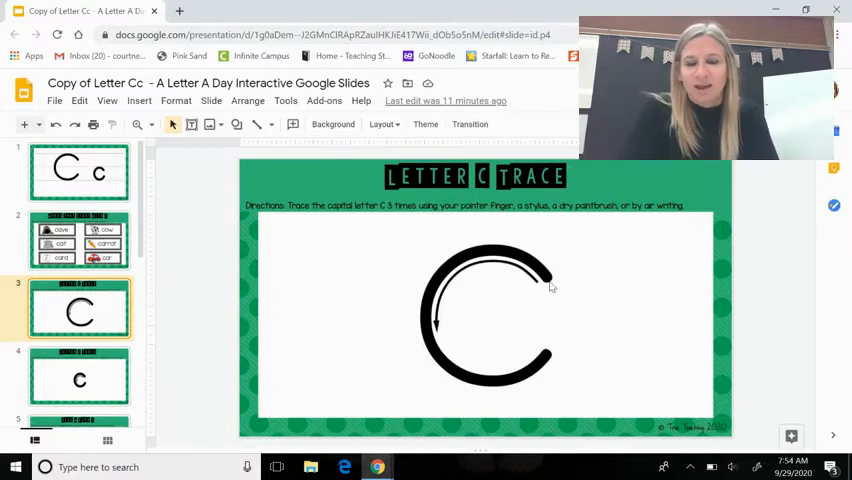
mouse_move(468, 260)
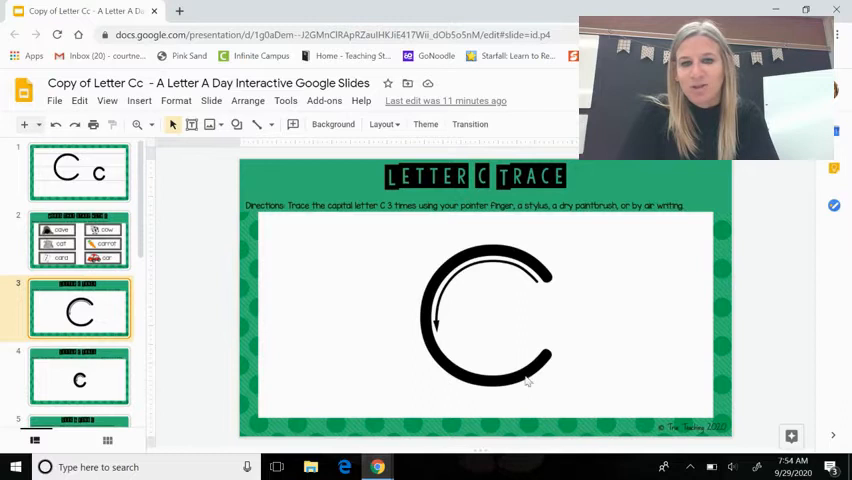
mouse_move(552, 352)
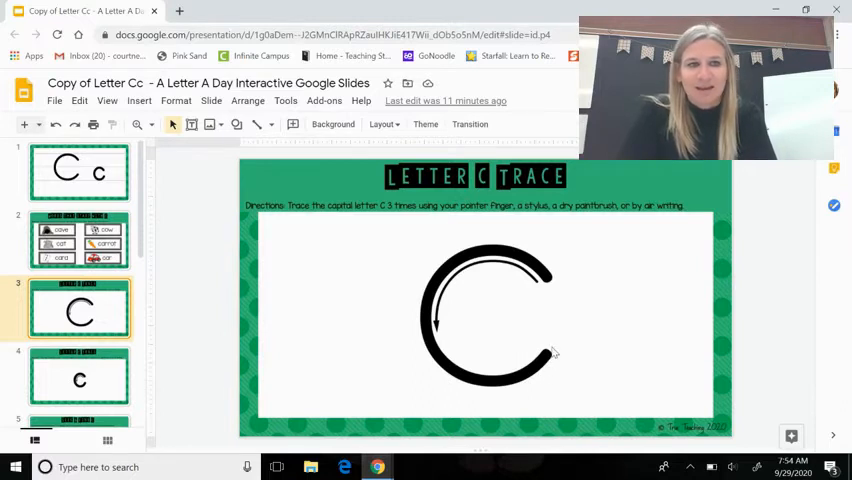
left_click(80, 172)
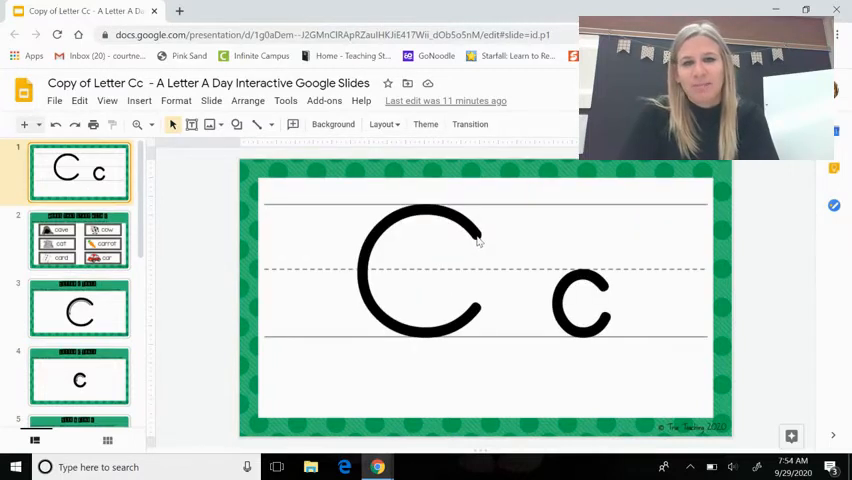
mouse_move(370, 268)
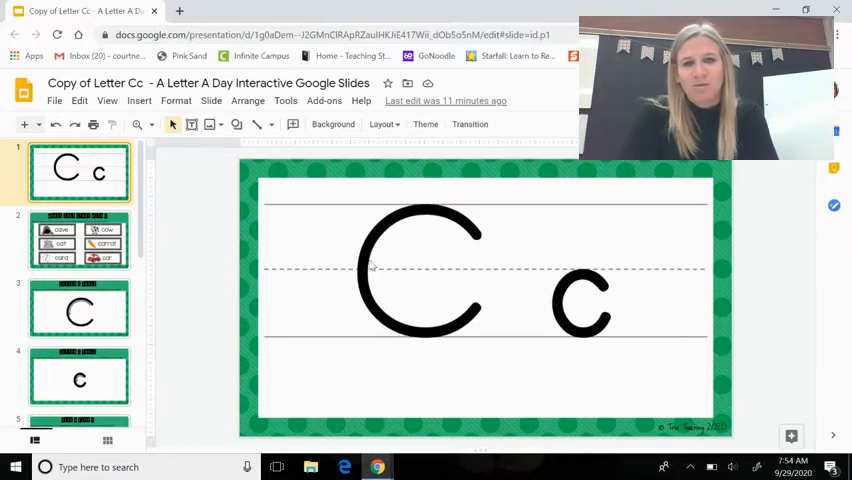
mouse_move(476, 316)
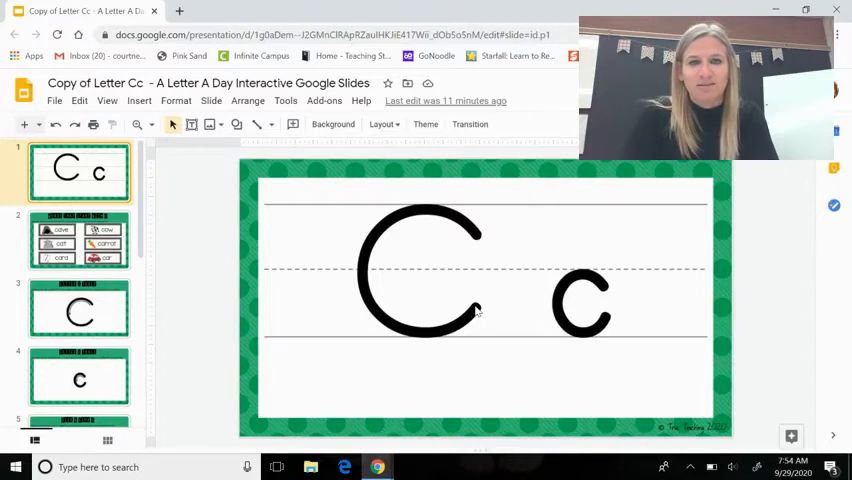
mouse_move(434, 342)
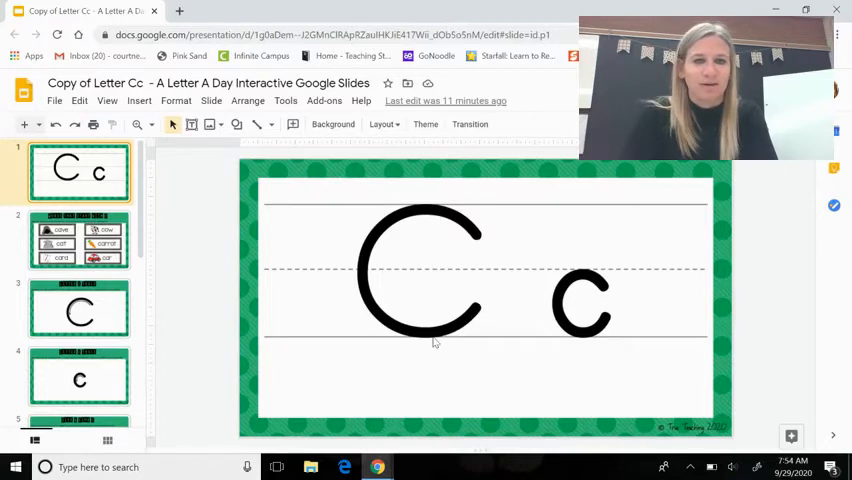
left_click(80, 376)
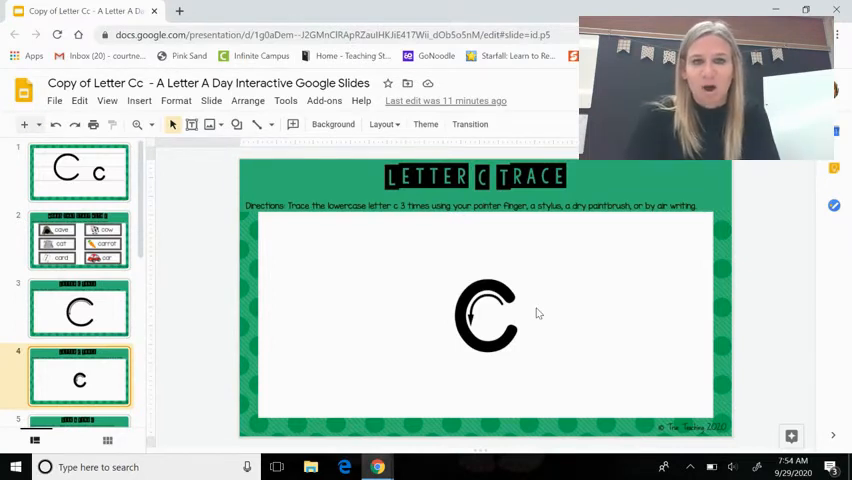
mouse_move(462, 344)
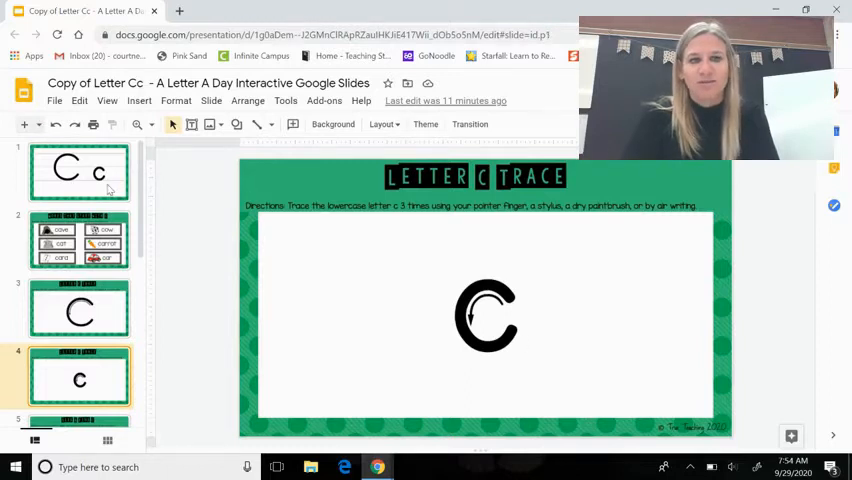
left_click(80, 170)
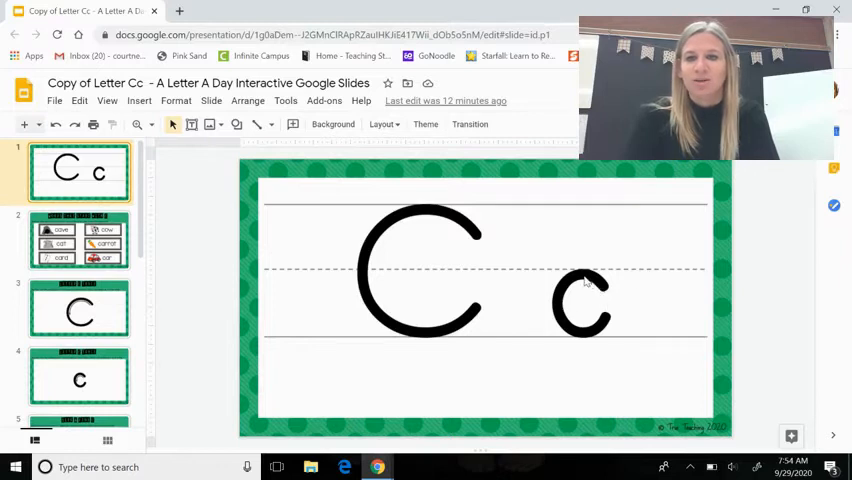
mouse_move(576, 336)
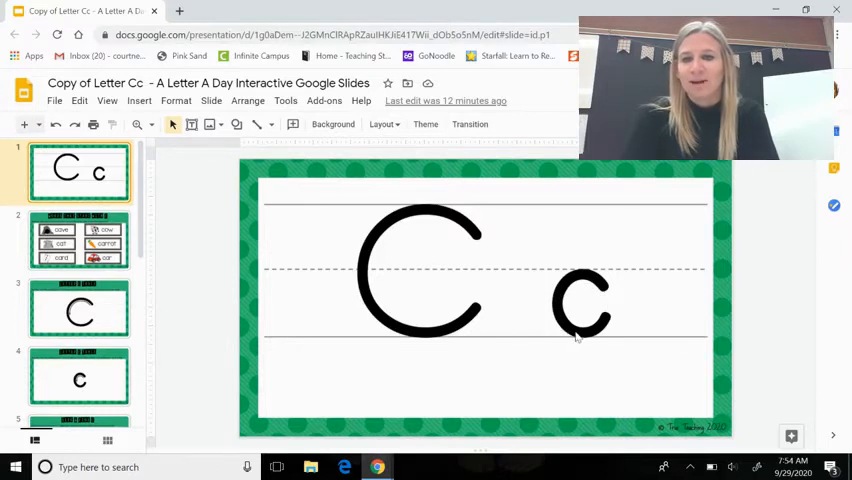
scroll("down", 3)
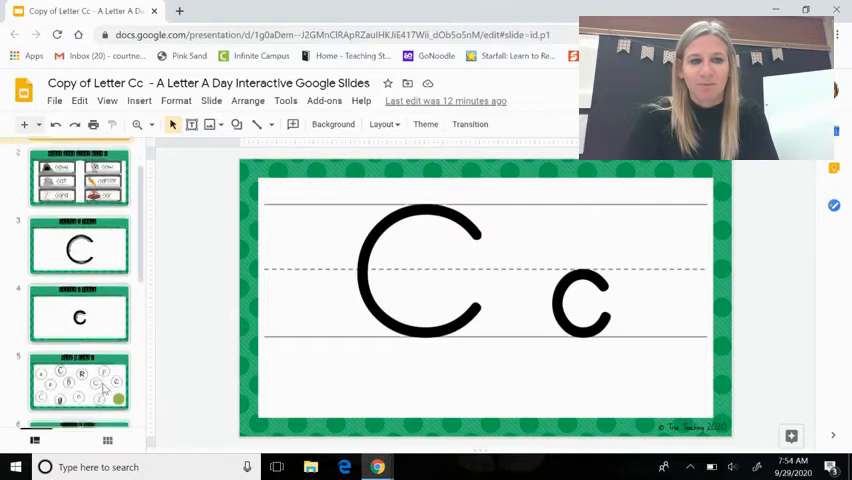
Step: On the Seek & Find C slide, place coloured markers over the right, middle, top and bottom-left C letters
left_click(80, 376)
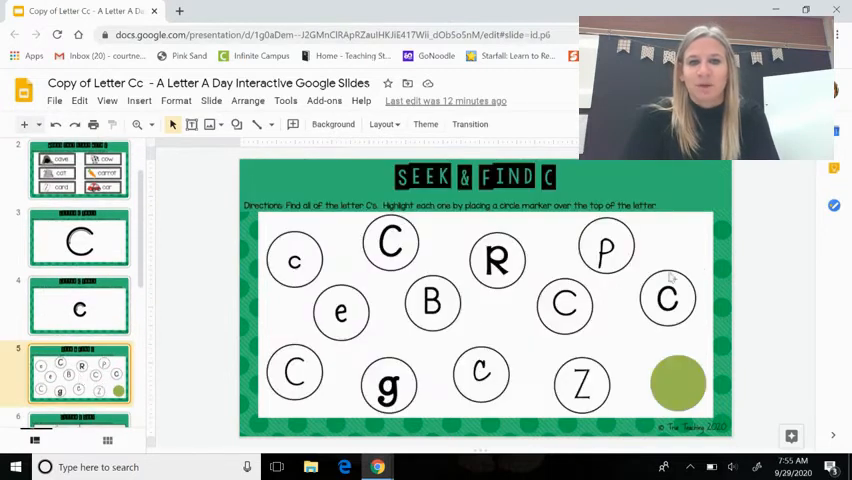
mouse_move(716, 338)
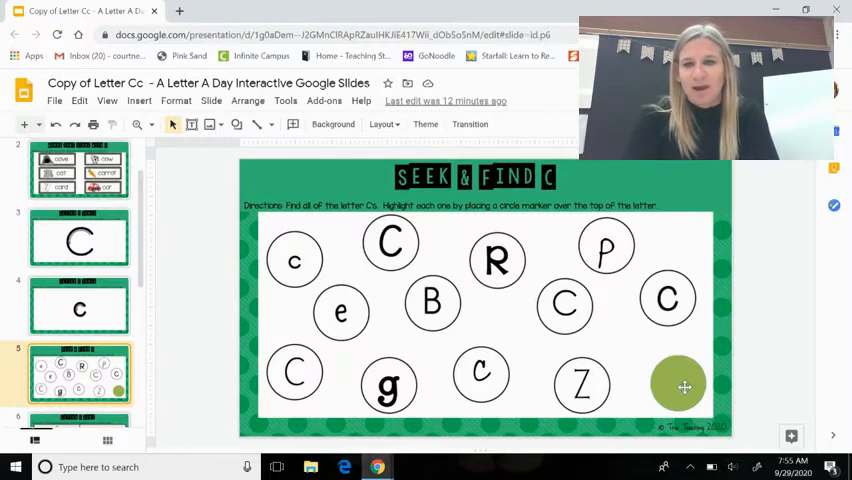
left_click(678, 384)
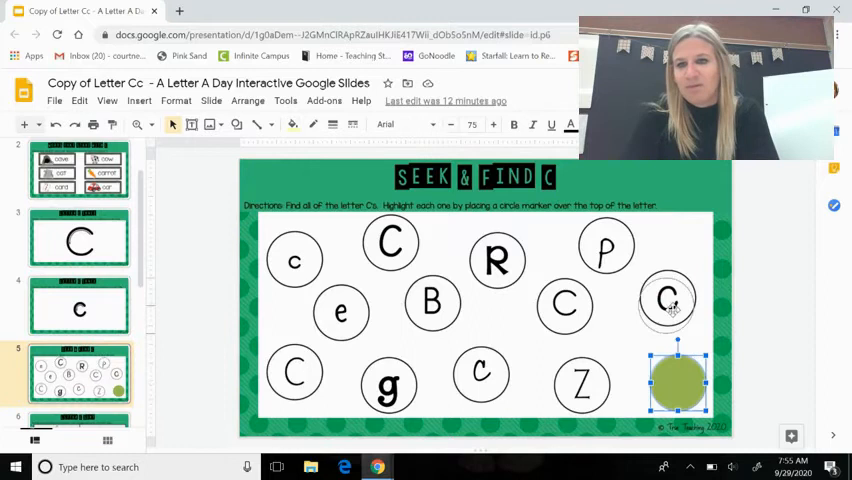
left_click_drag(678, 382, 668, 298)
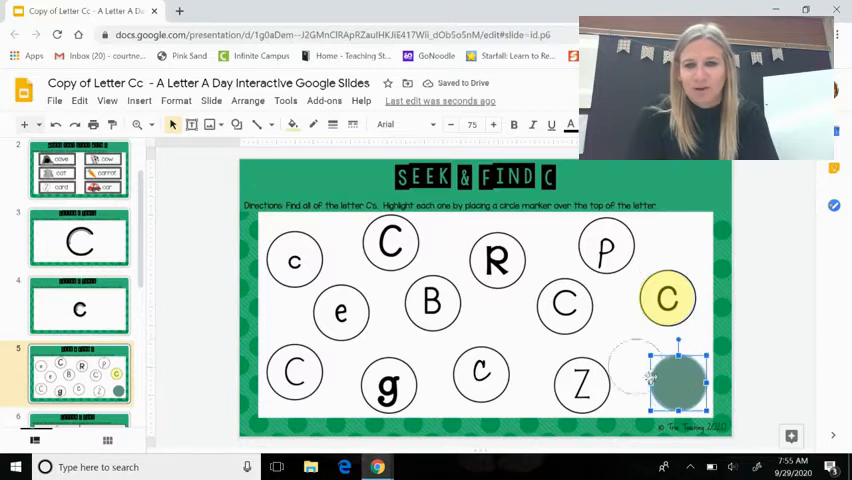
left_click_drag(678, 384, 564, 304)
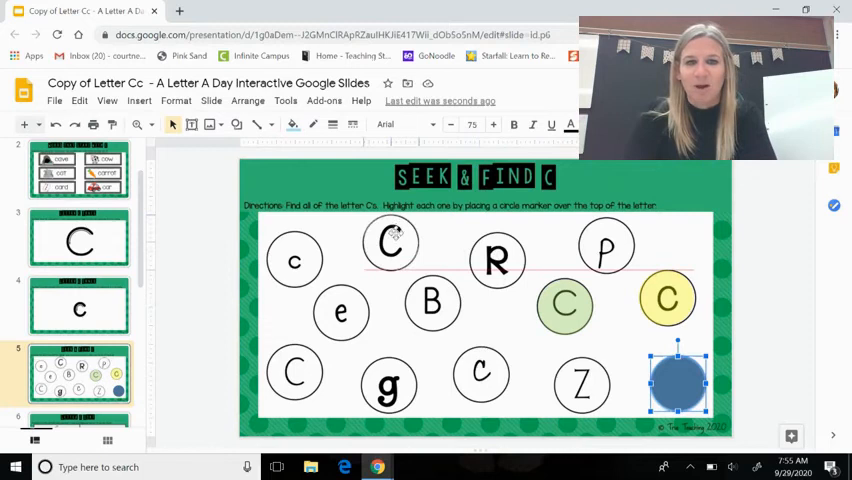
left_click_drag(678, 384, 390, 244)
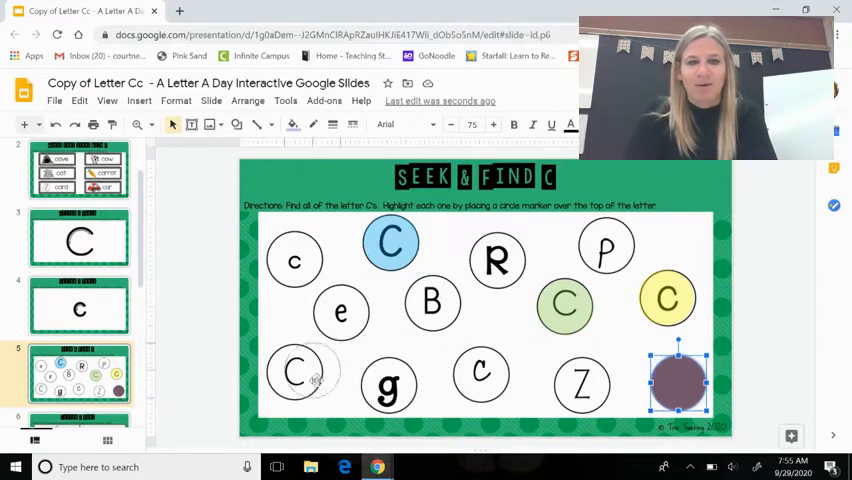
left_click_drag(678, 384, 292, 372)
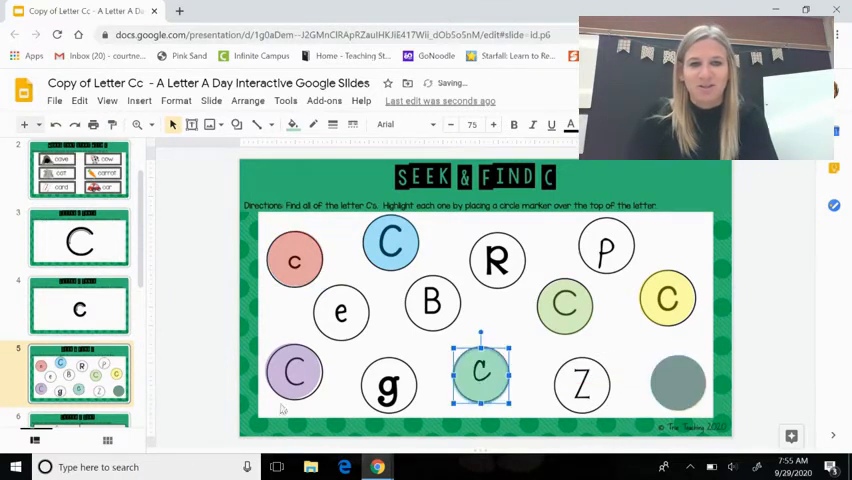
scroll("down", 3)
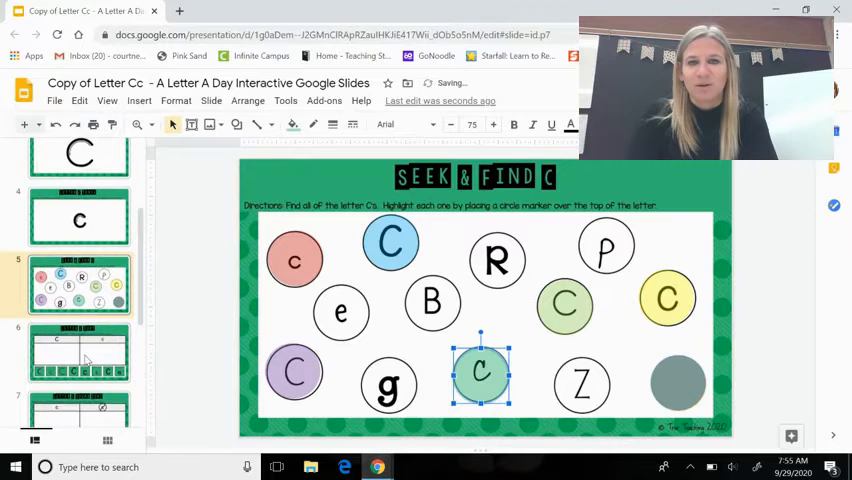
Step: On the letter C sort slide, place the first three capital C cards in the C column
left_click(80, 352)
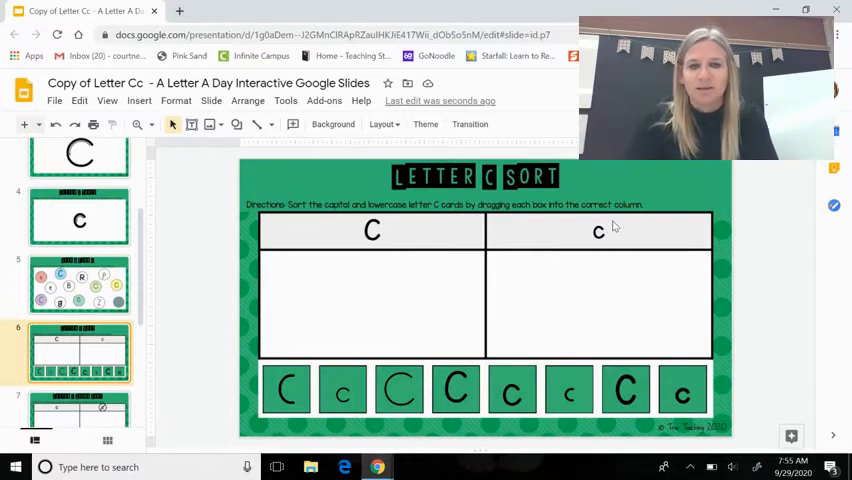
left_click(286, 388)
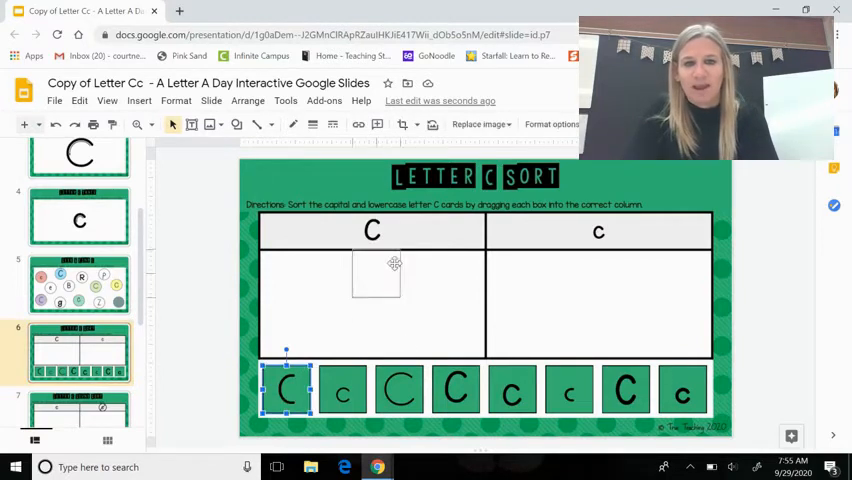
left_click_drag(376, 276, 540, 280)
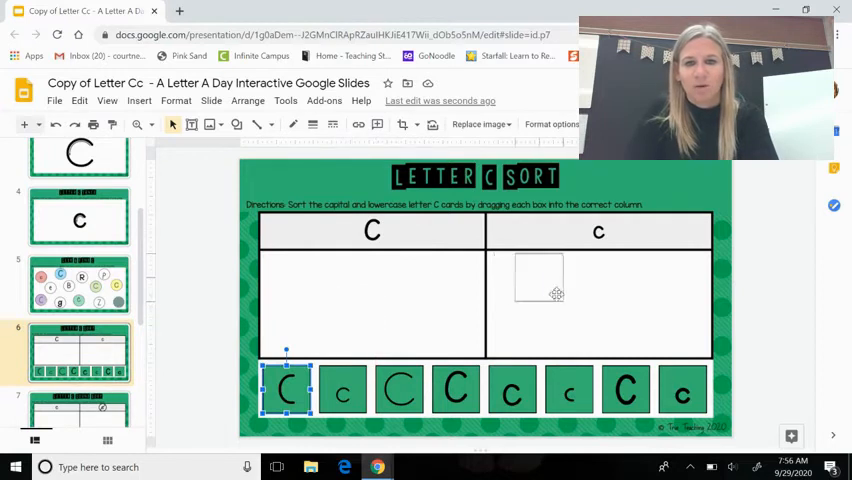
left_click_drag(540, 280, 380, 280)
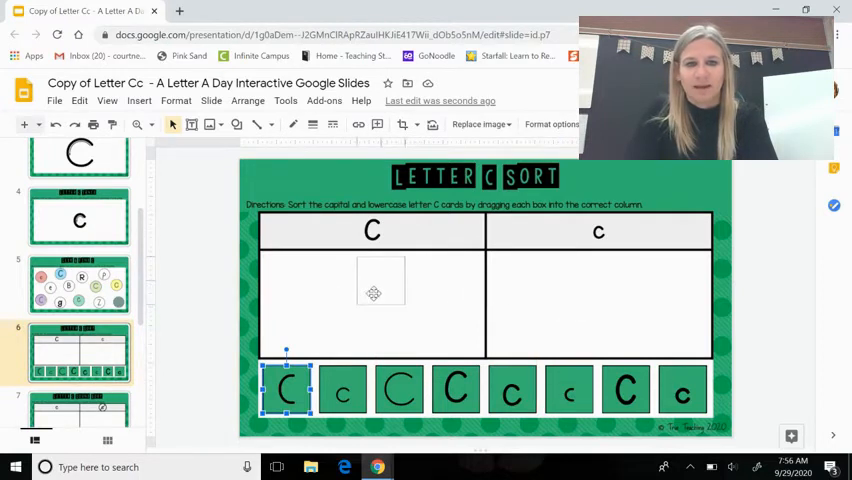
left_click_drag(288, 388, 302, 280)
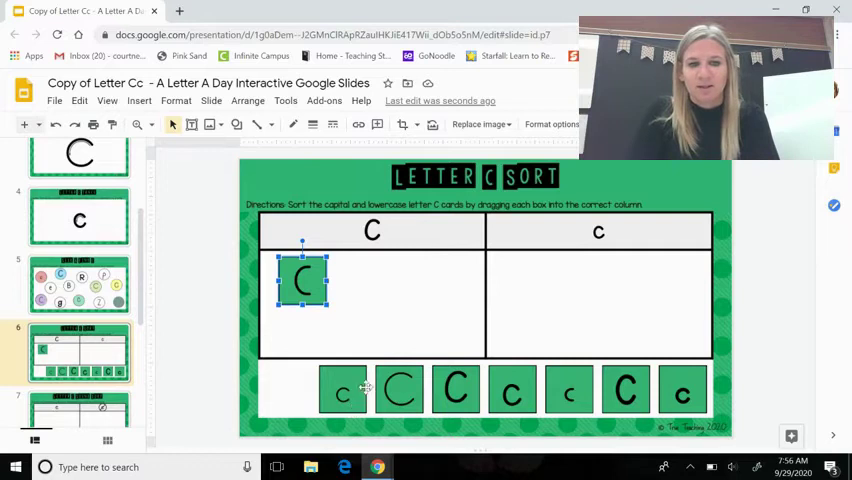
right_click(342, 390)
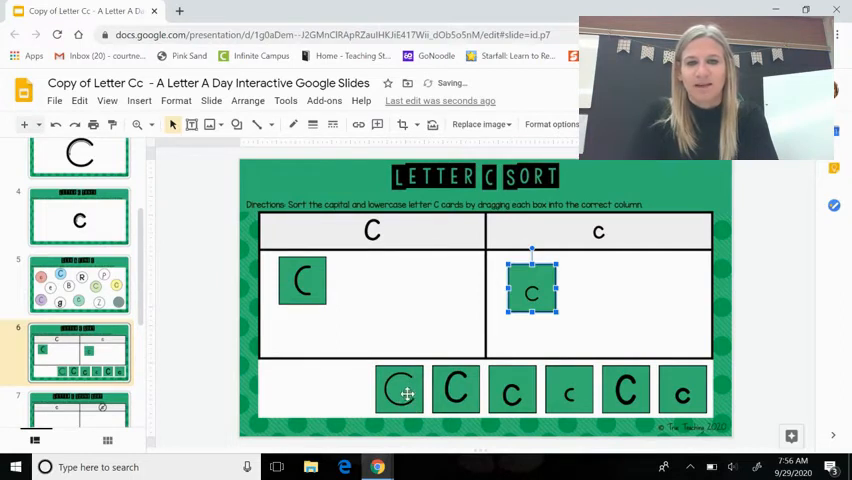
left_click(400, 390)
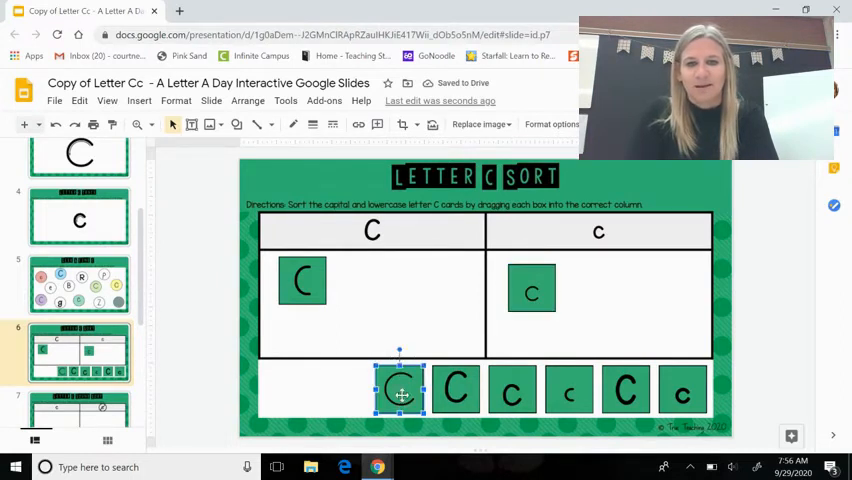
left_click_drag(400, 390, 356, 284)
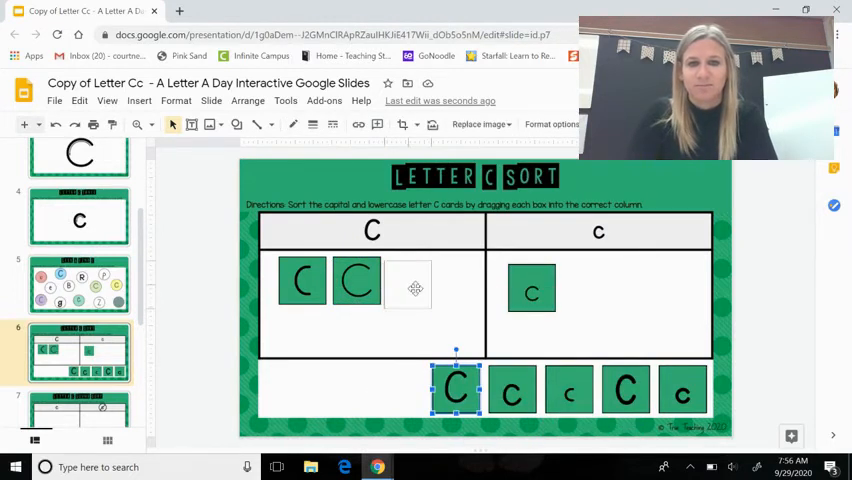
left_click_drag(456, 388, 420, 278)
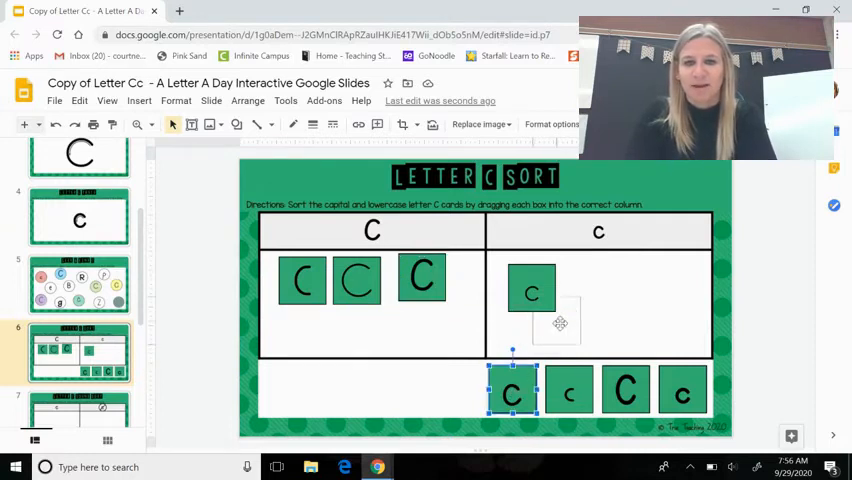
Step: Place the lowercase c cards in the c column and the fourth capital C in the C column
left_click_drag(512, 392, 588, 288)
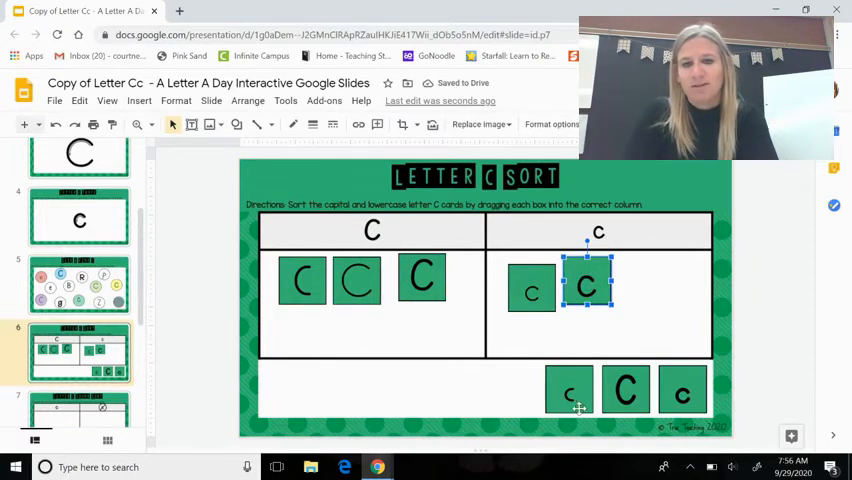
left_click_drag(584, 290, 570, 390)
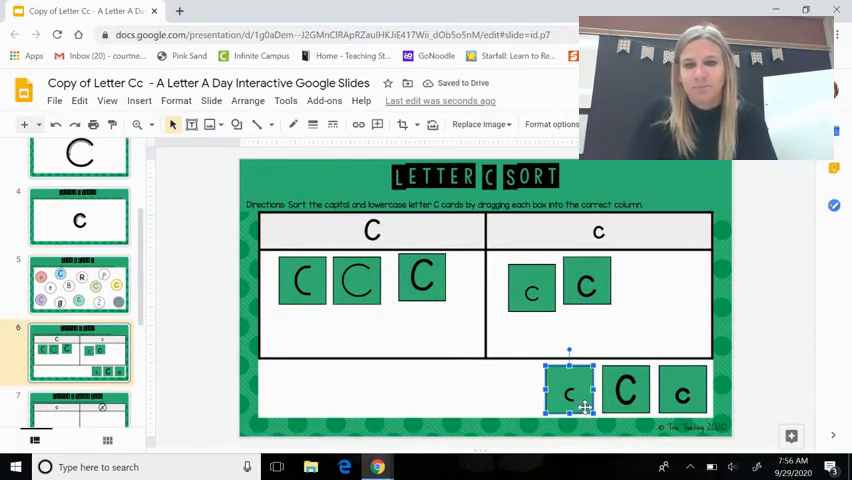
left_click_drag(570, 390, 650, 284)
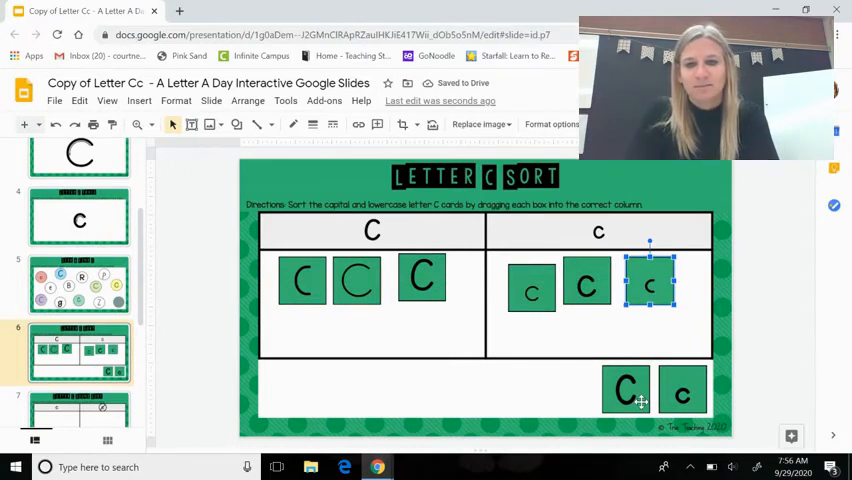
left_click_drag(624, 388, 396, 332)
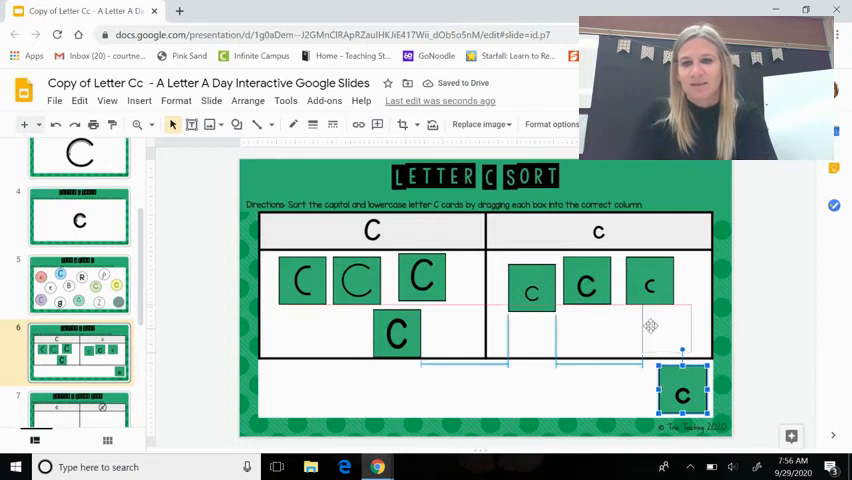
left_click_drag(682, 392, 664, 330)
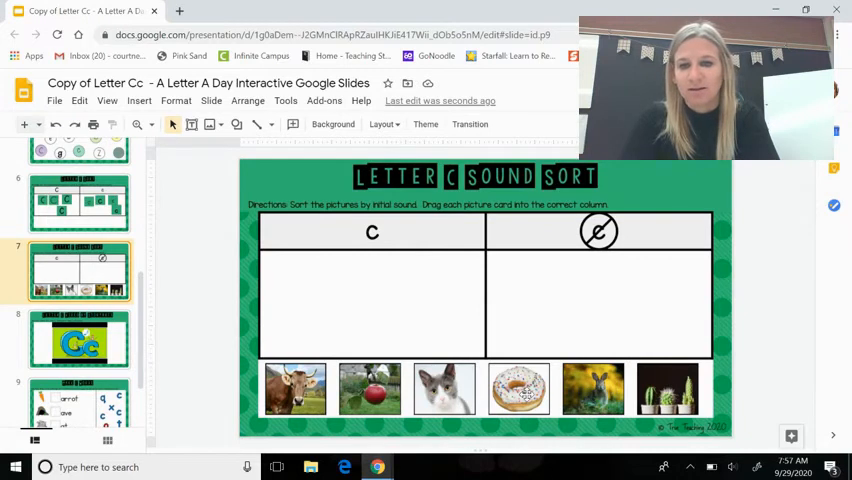
mouse_move(600, 380)
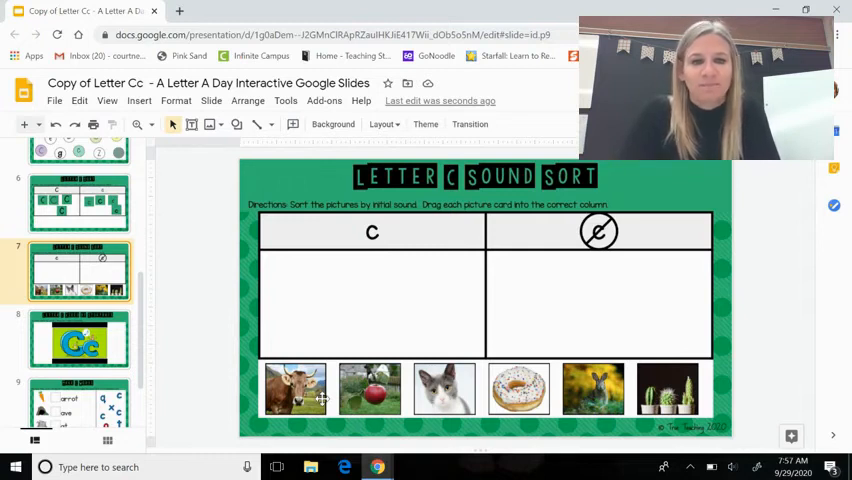
mouse_move(304, 292)
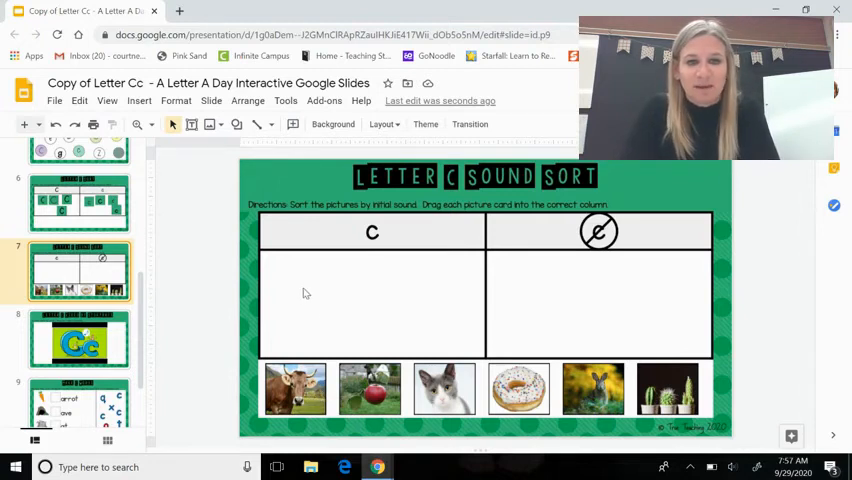
Step: Sort cow and cat into the C column and apple, donut and sunflowers into the not-C column
left_click(294, 388)
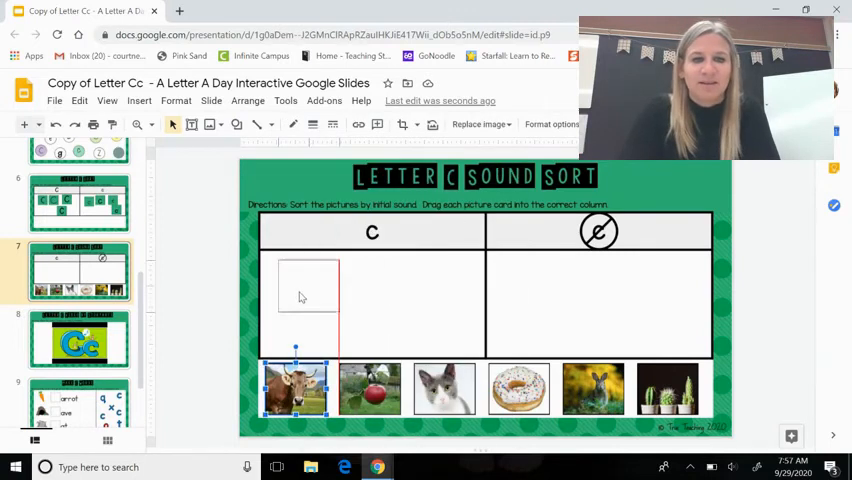
left_click_drag(294, 388, 300, 288)
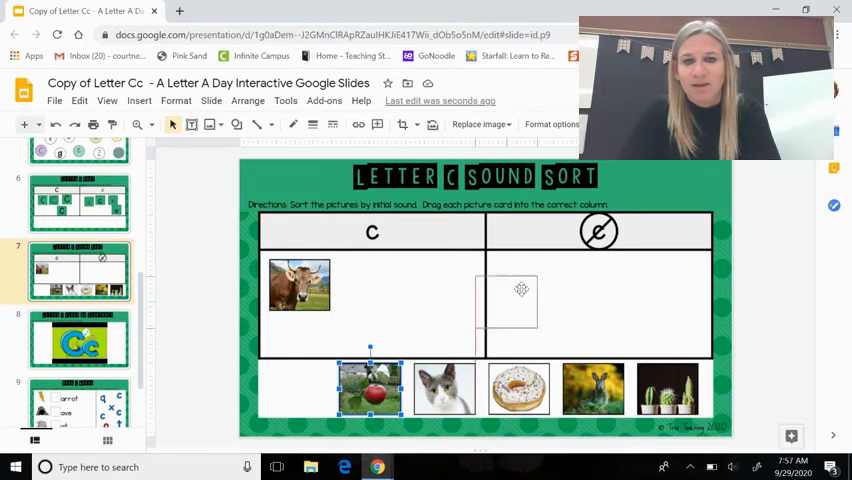
left_click_drag(370, 388, 520, 280)
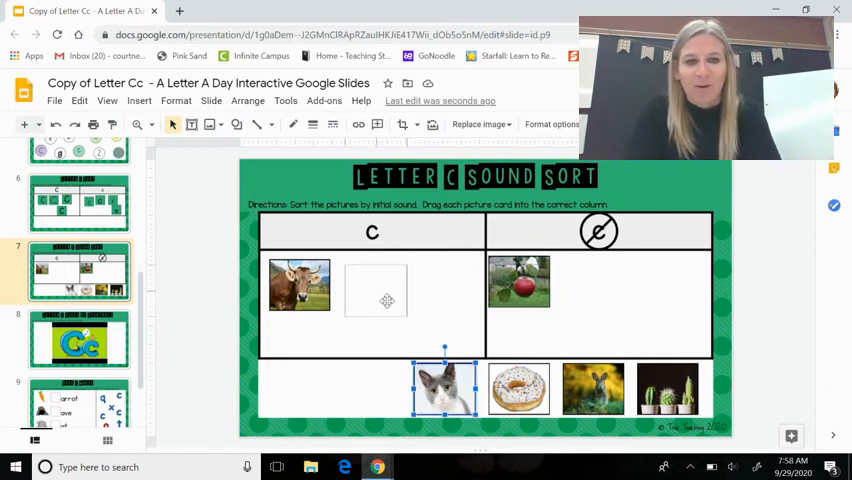
left_click_drag(446, 388, 372, 290)
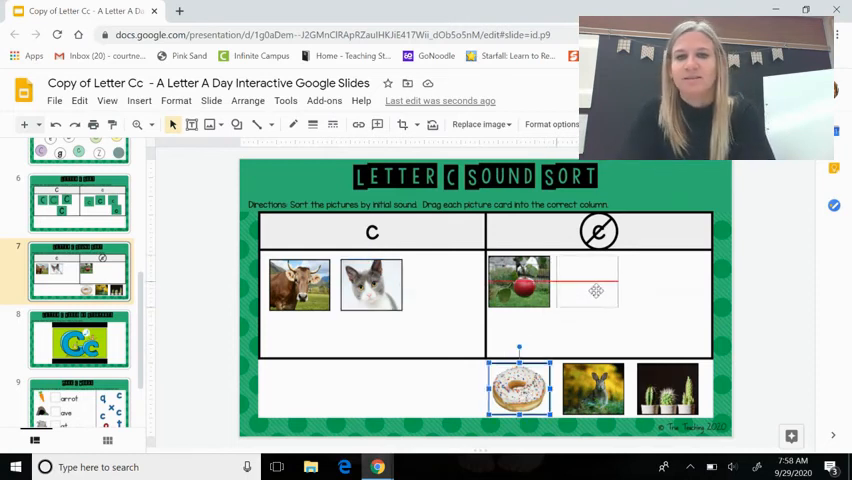
left_click_drag(518, 388, 590, 284)
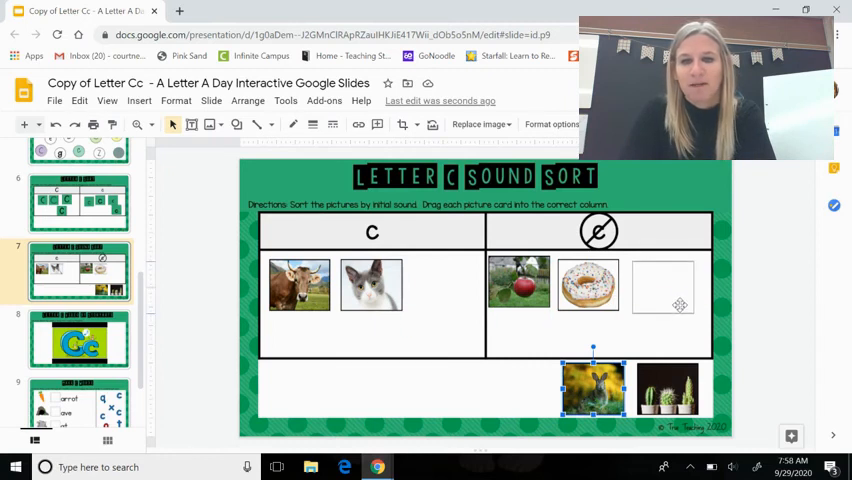
left_click_drag(592, 388, 662, 284)
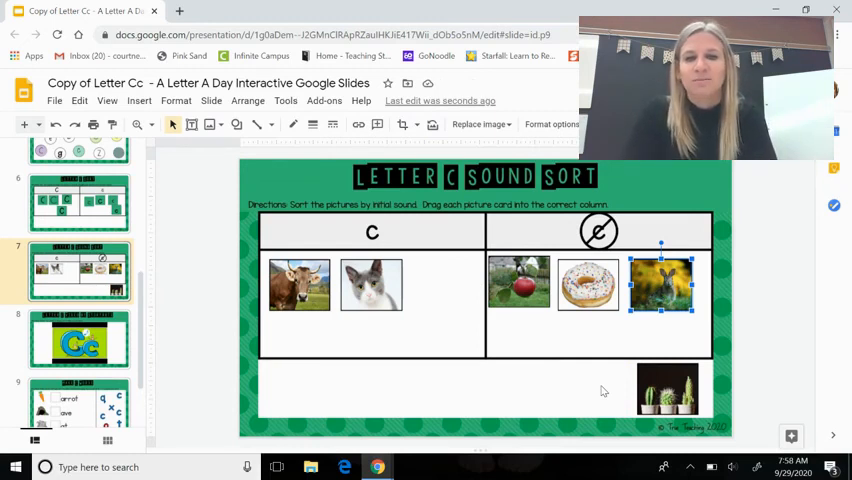
mouse_move(446, 232)
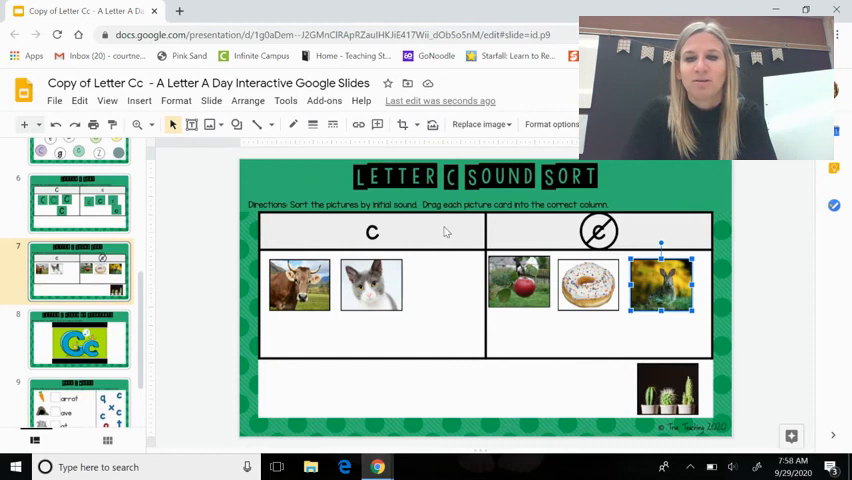
mouse_move(676, 236)
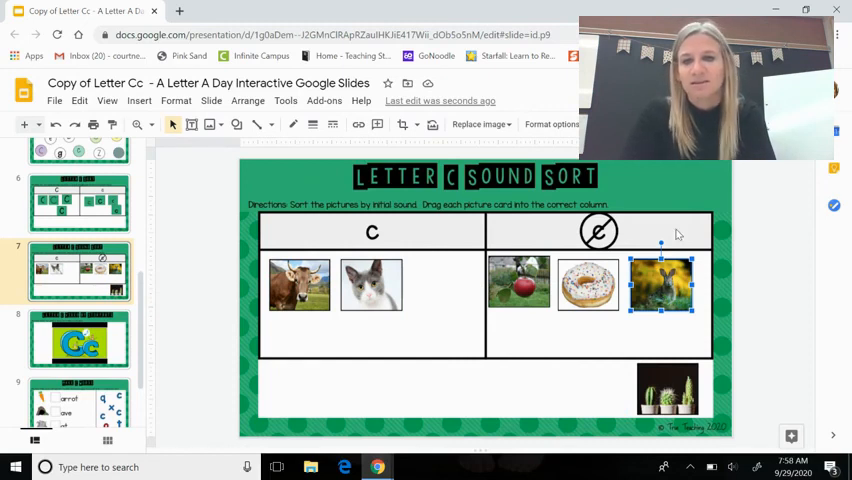
Step: Move the cactus into the C column, then return to the opening Cc slide
left_click_drag(660, 284, 668, 388)
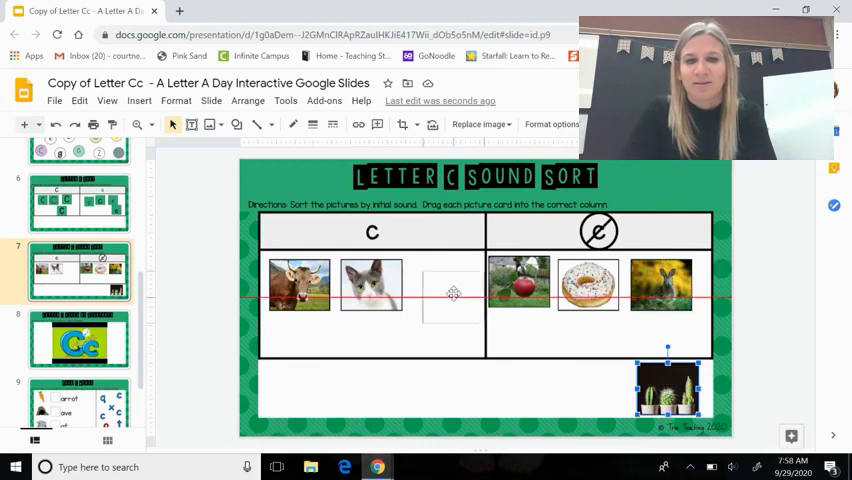
left_click_drag(668, 390, 446, 284)
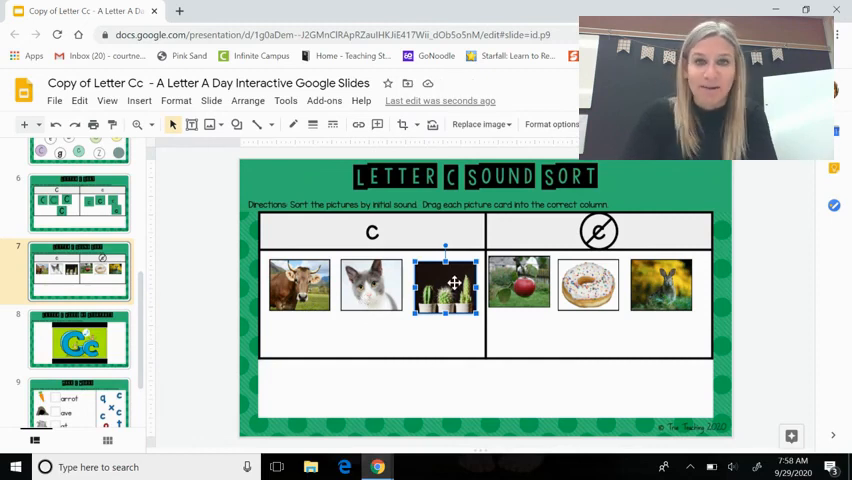
scroll("up", 3)
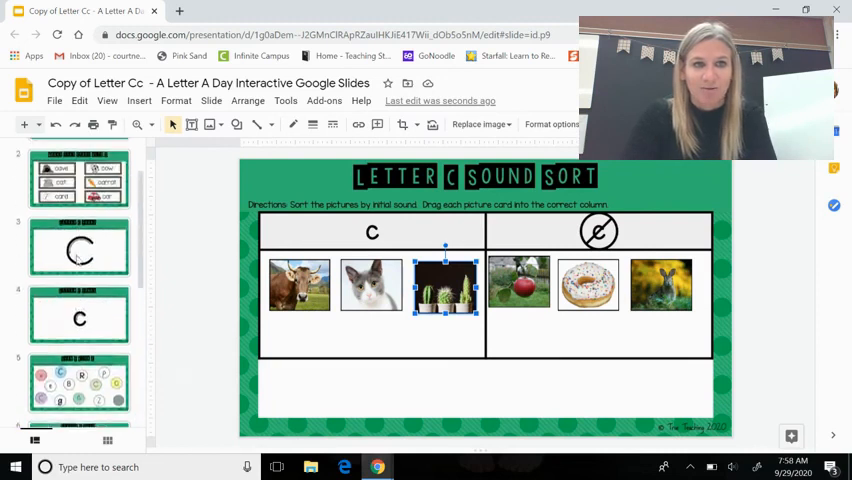
left_click(80, 170)
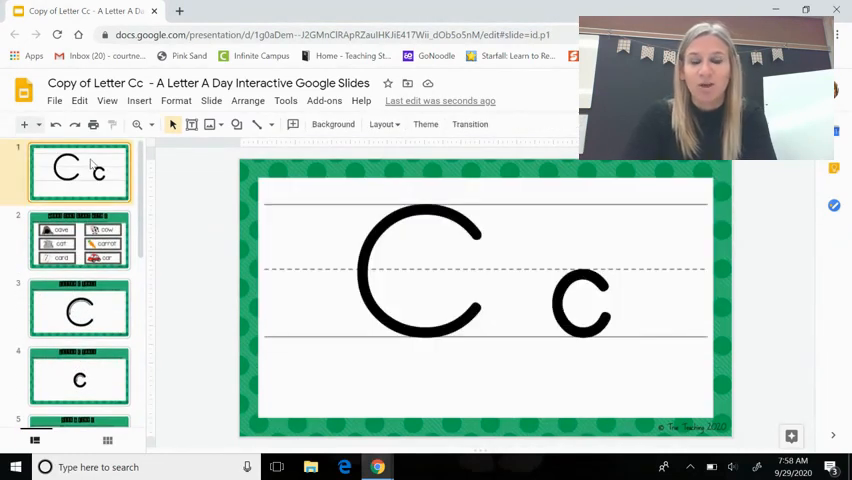